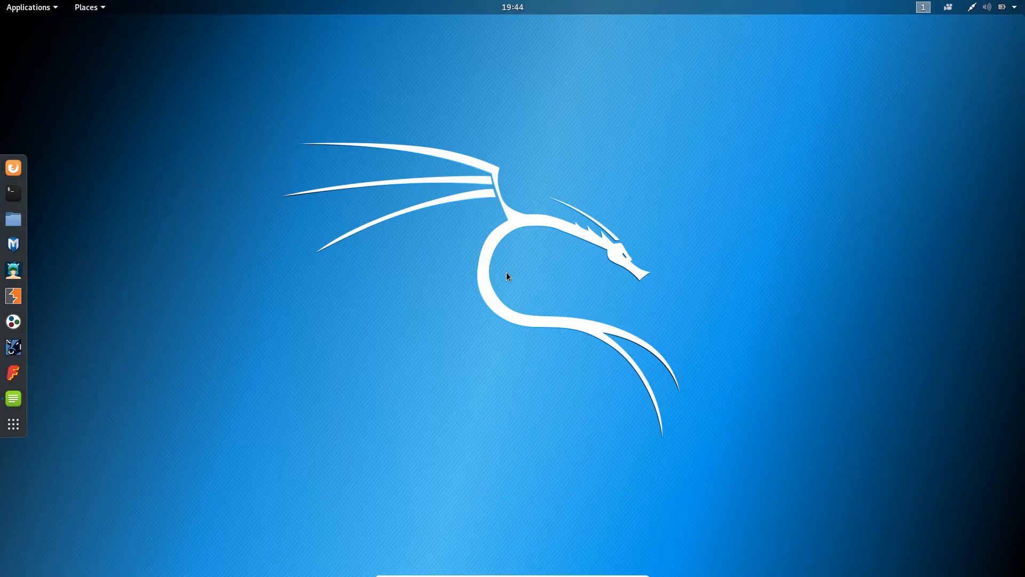
mouse_move(13, 192)
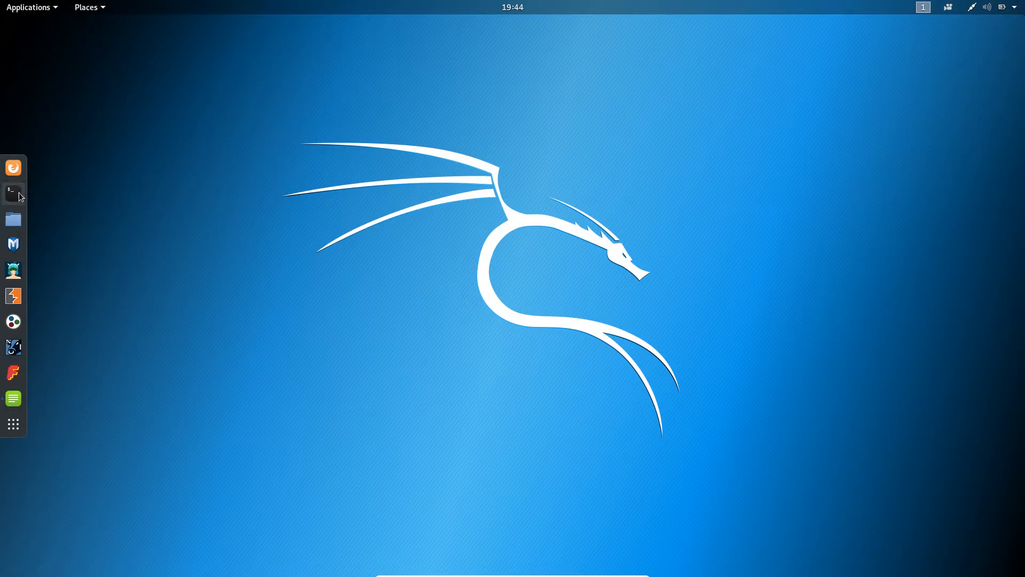
Launch a Terminal window from the Kali dock
click(13, 193)
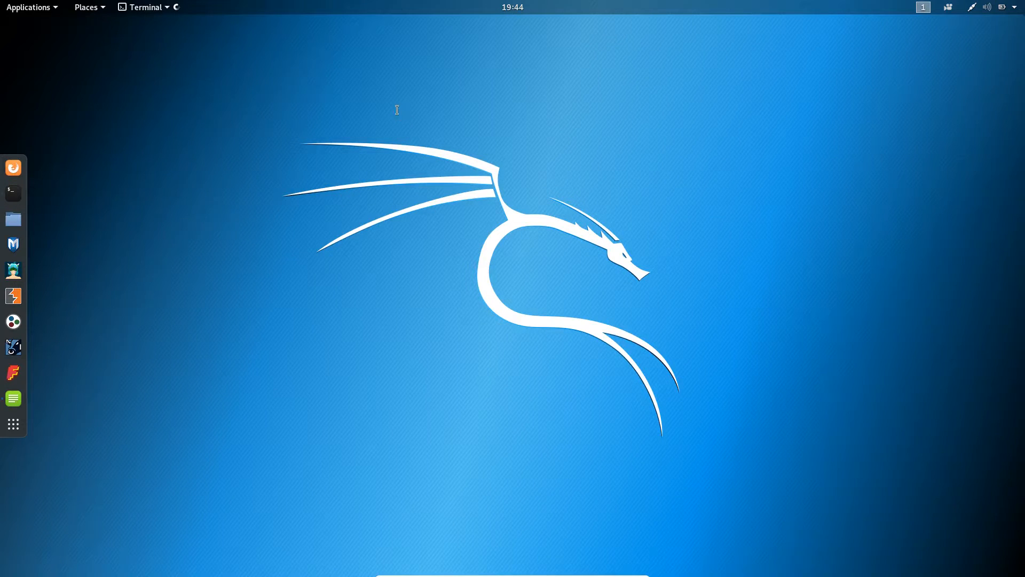
Enter the command nmap --traceroute 192.168.0.105 at the prompt without running it
click(13, 193)
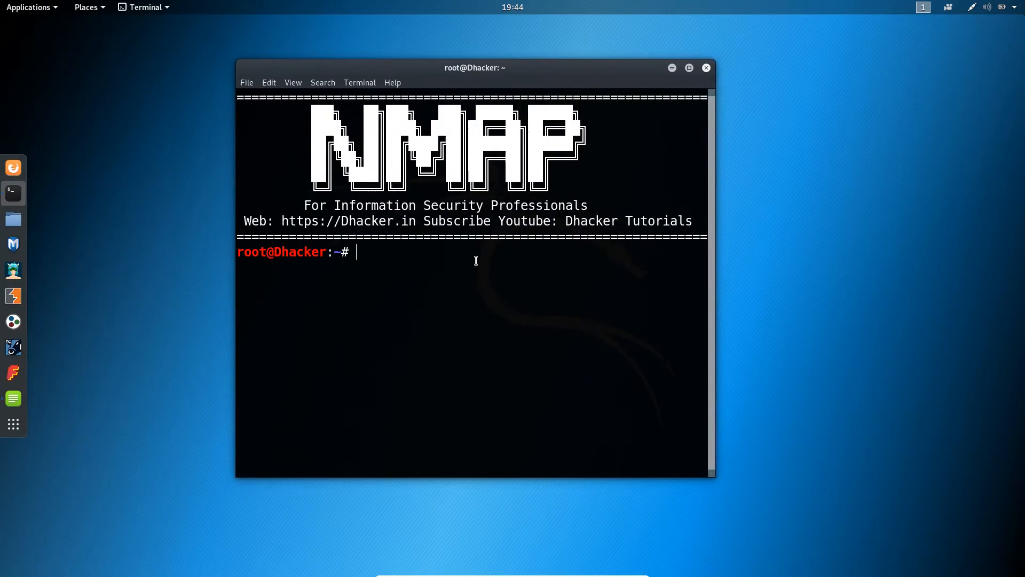
text(nmap)
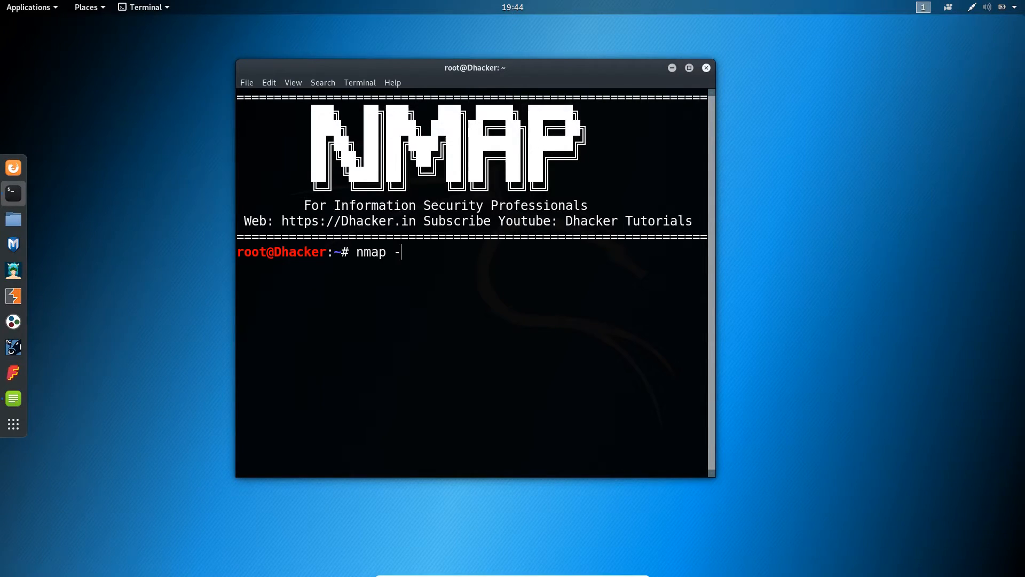
text(-)
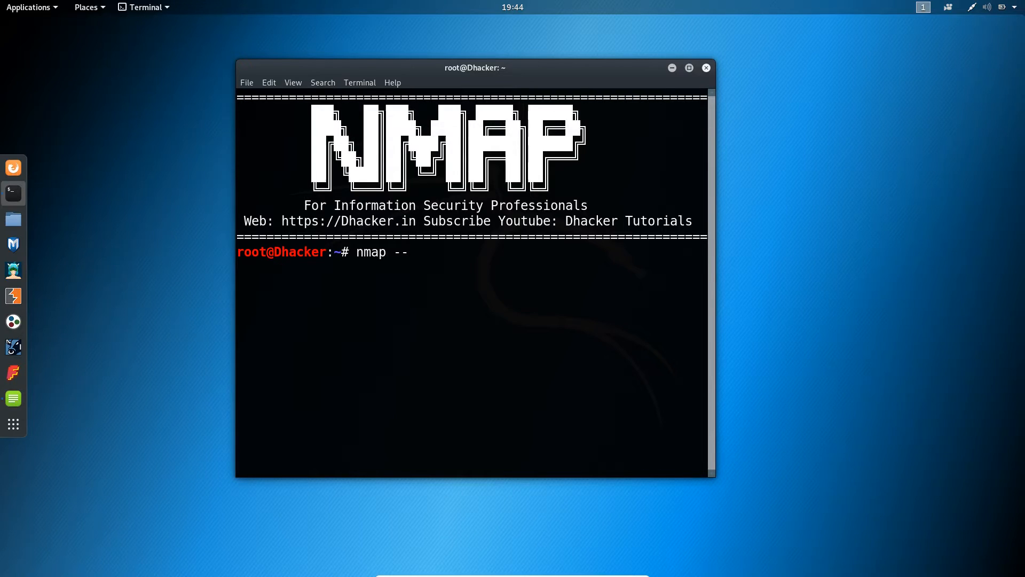
text(trace)
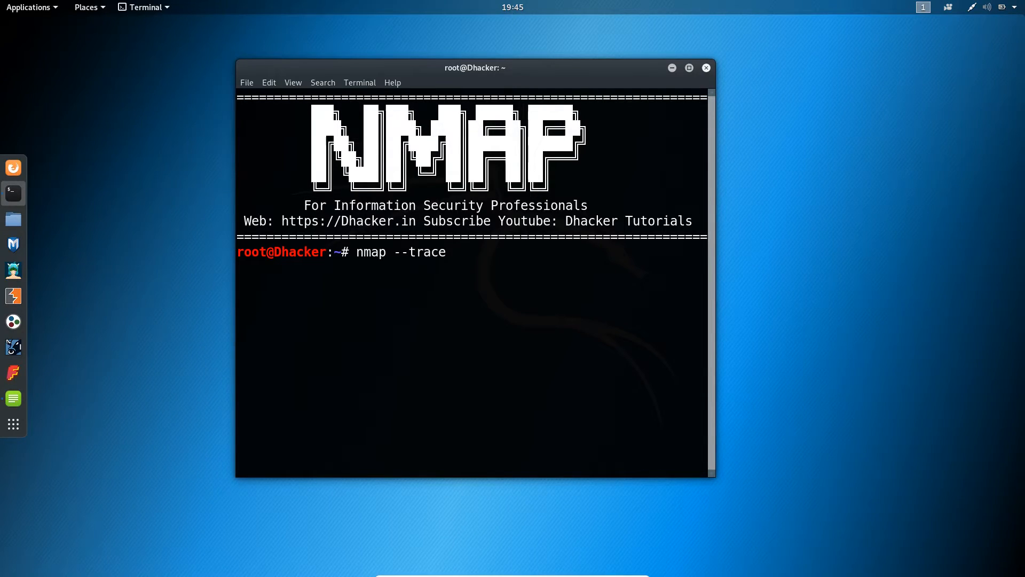
text(route)
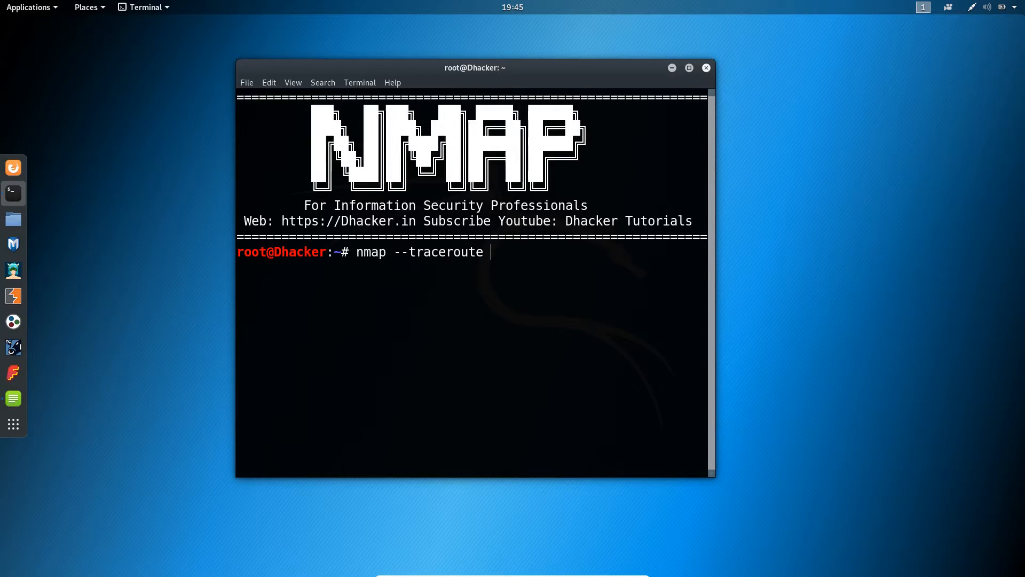
text(192.168.)
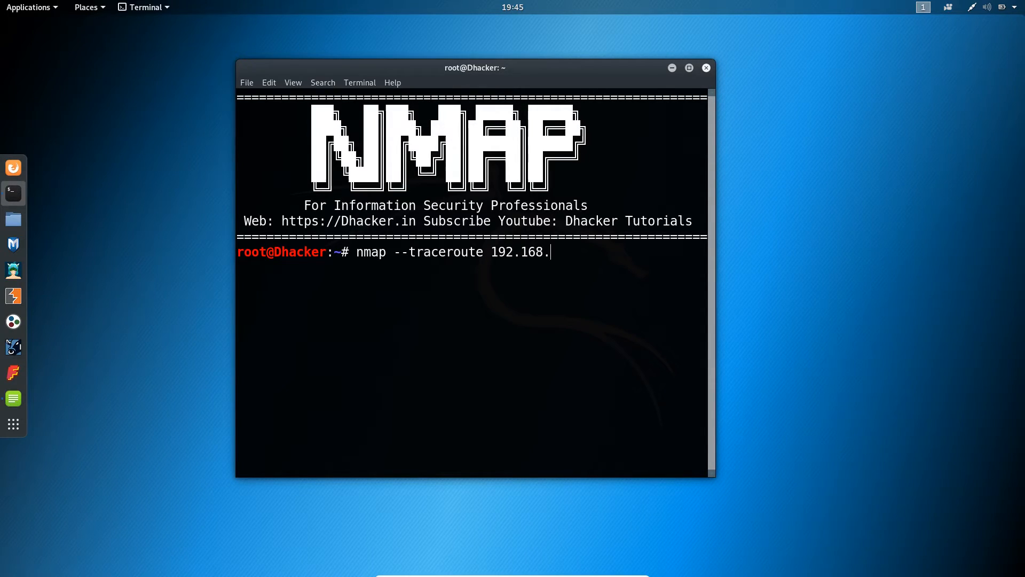
text(0.105)
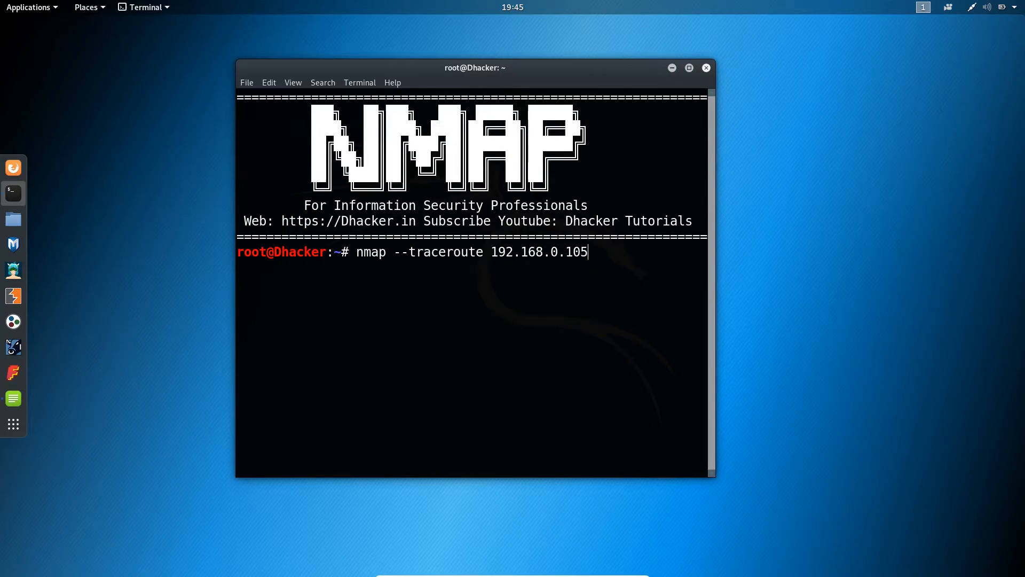
Run the scan and highlight the single hop 192.168.0.105 in the TRACEROUTE output
key(Return)
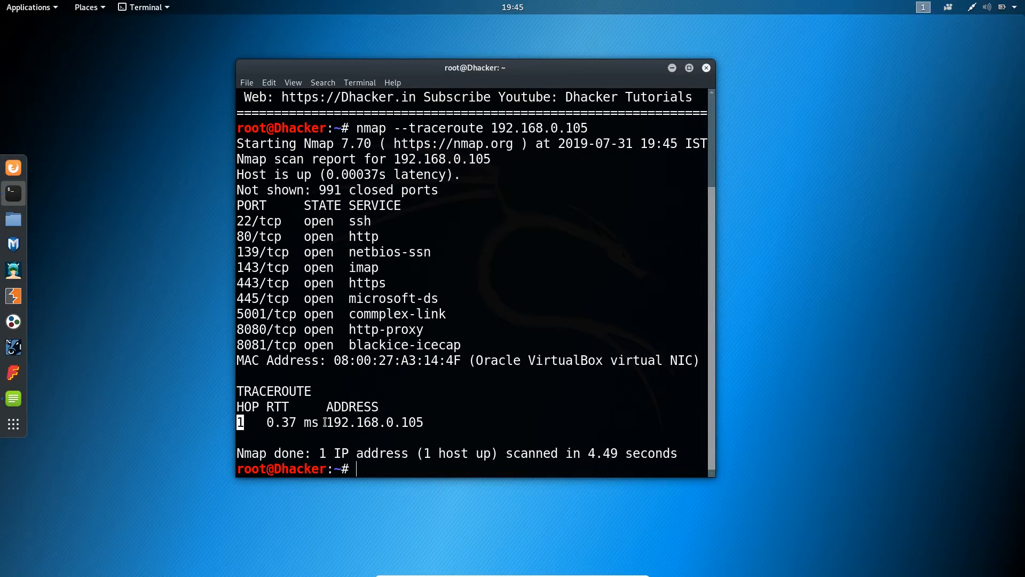
double_click(375, 422)
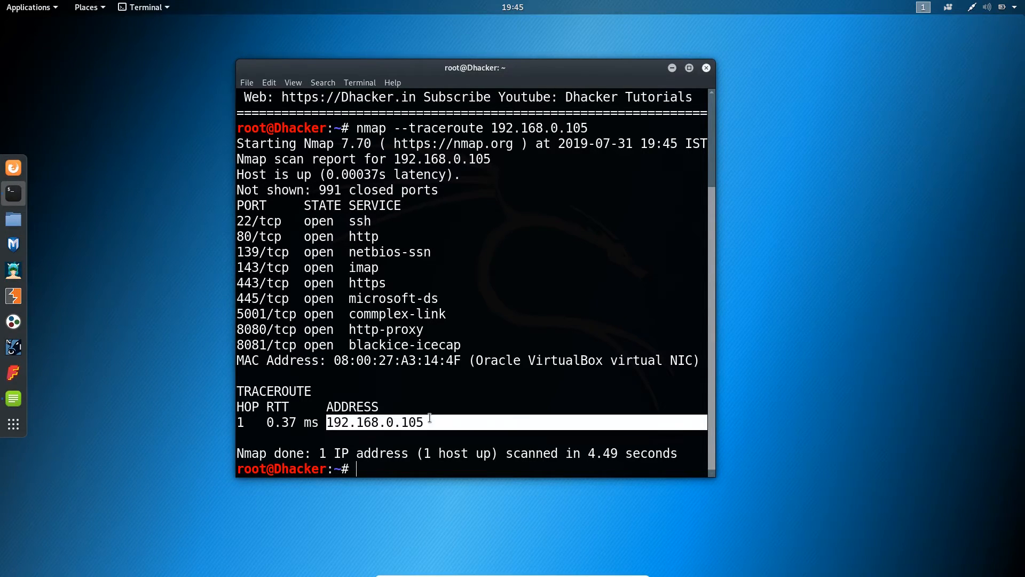
mouse_move(385, 395)
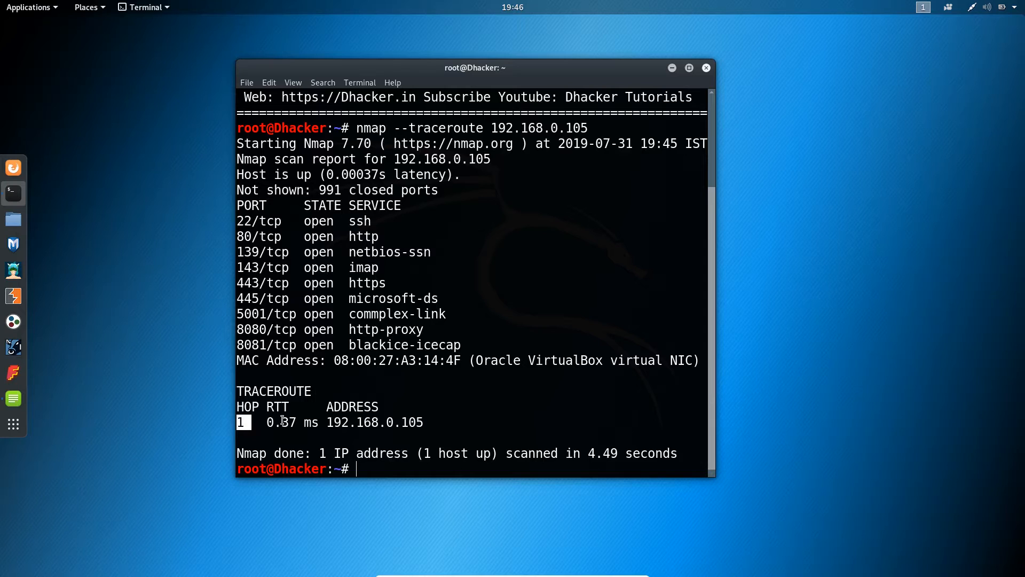
mouse_move(138, 395)
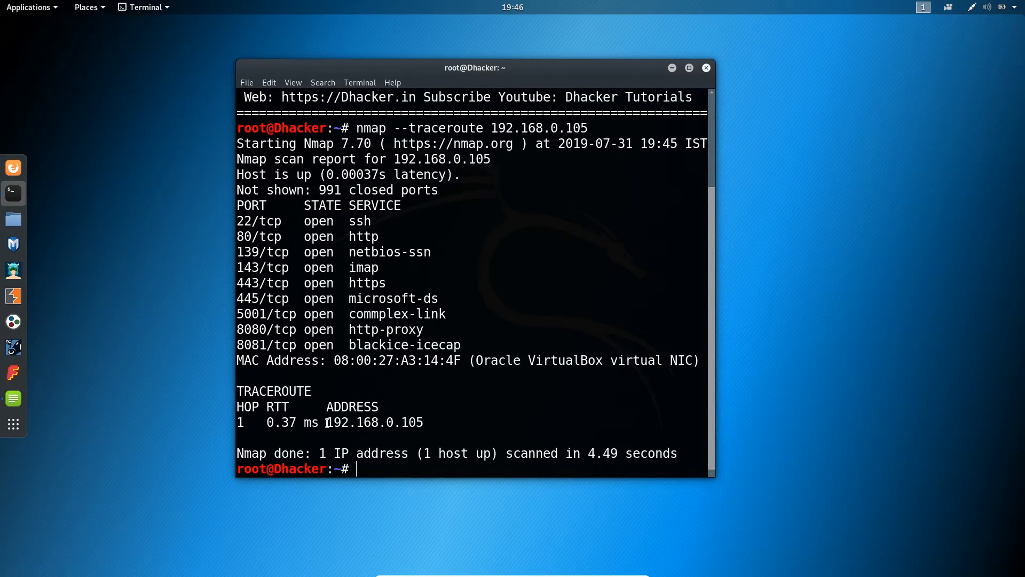
double_click(373, 422)
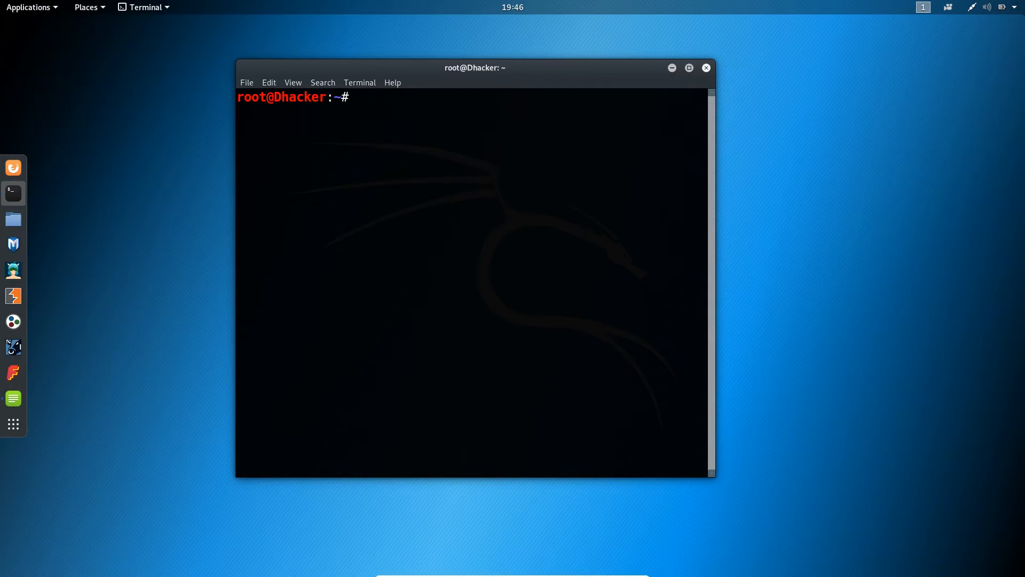
Enter the command nmap --traceroute scanme.nmap.org at the cleared prompt without running it
text(nmap)
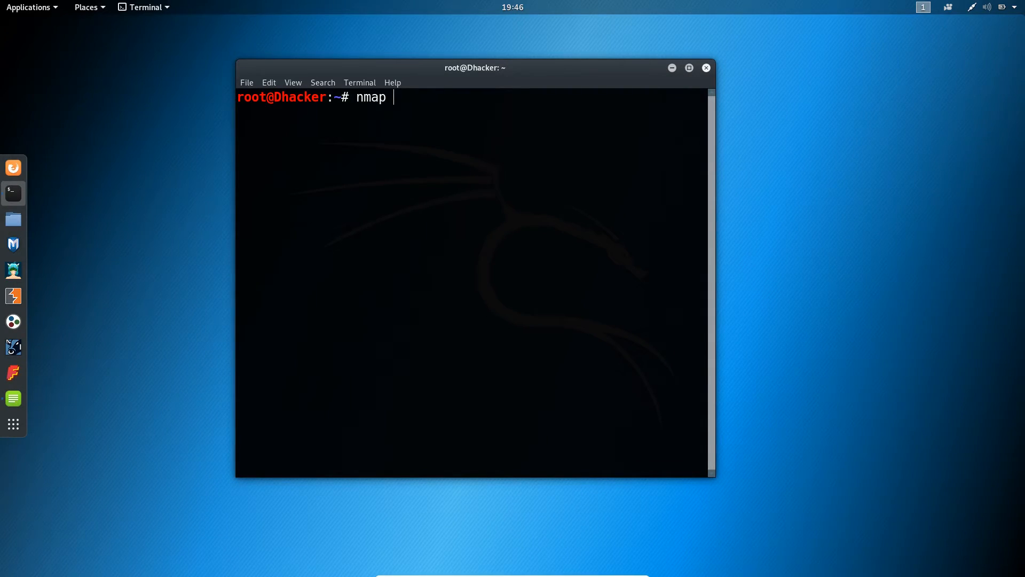
text(--)
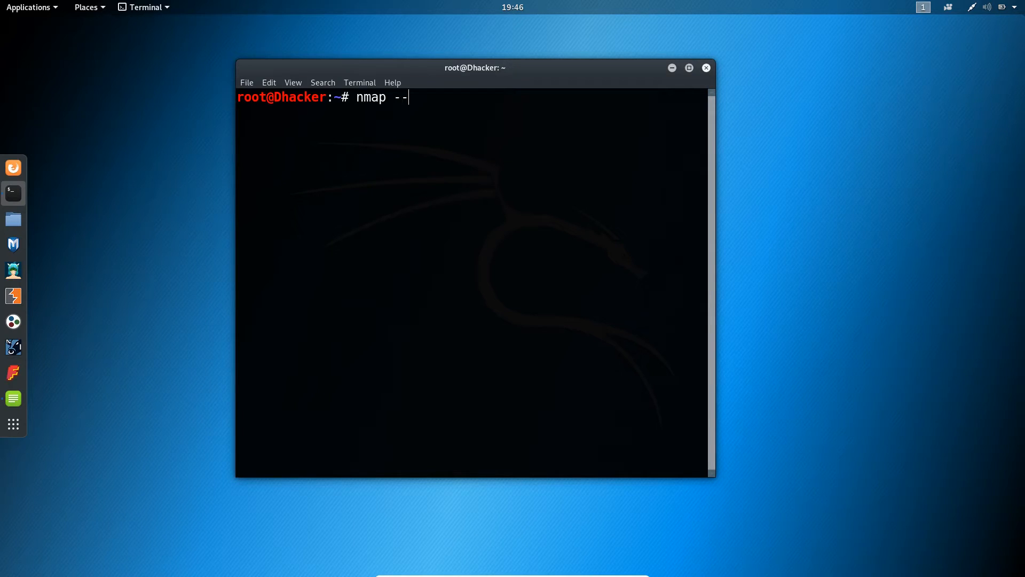
text(trc)
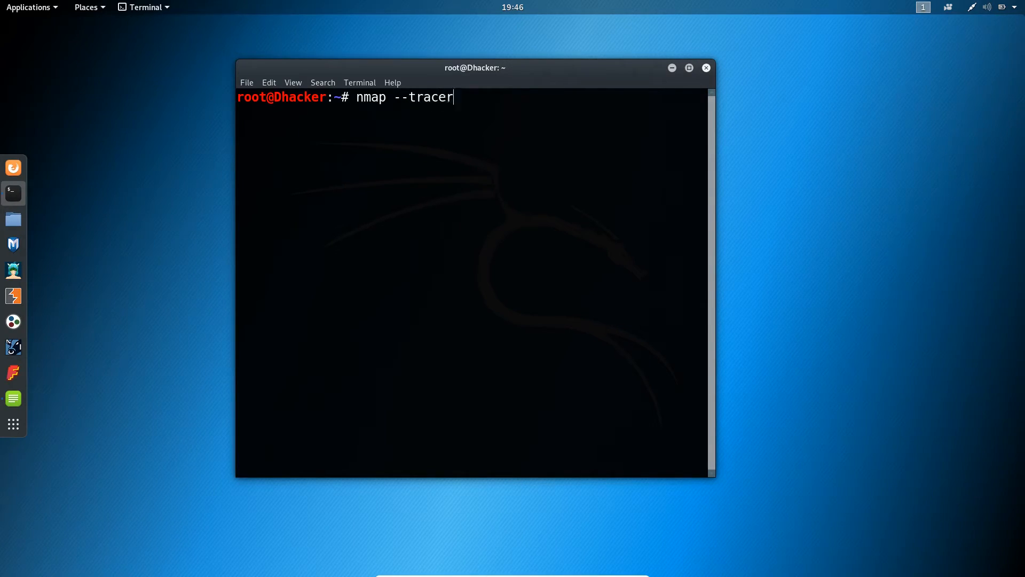
text(oute)
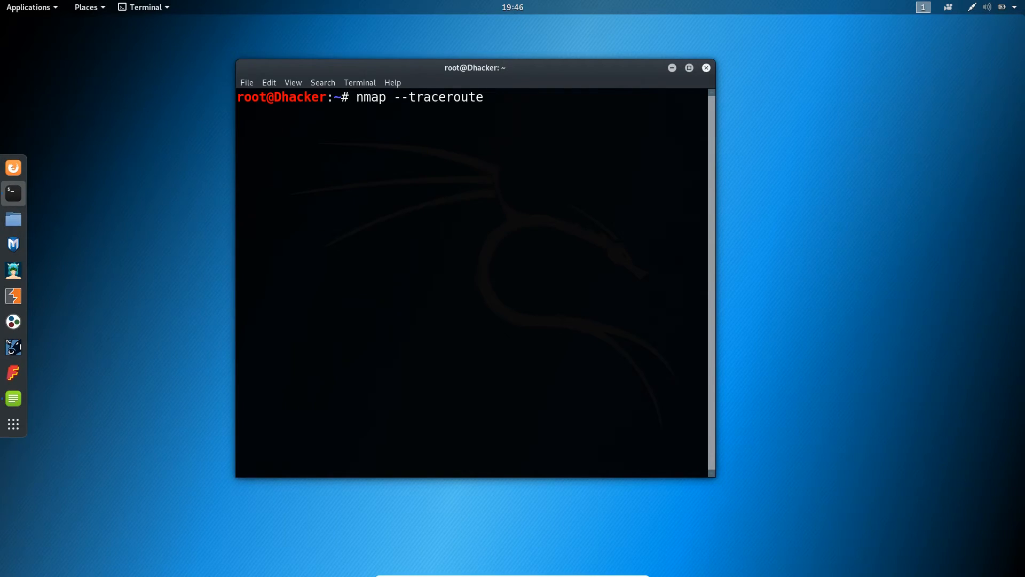
text(sca)
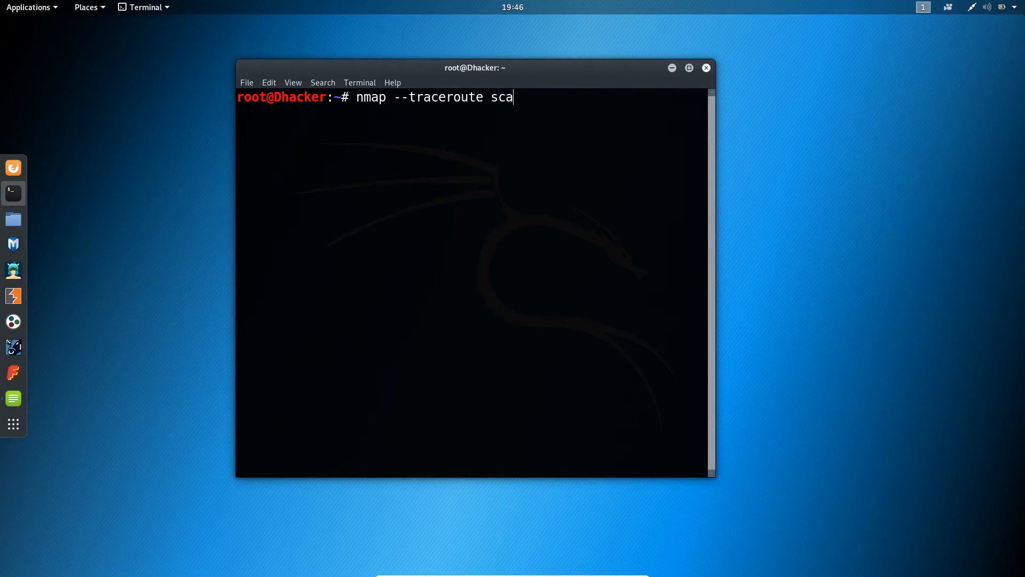
text(nme.)
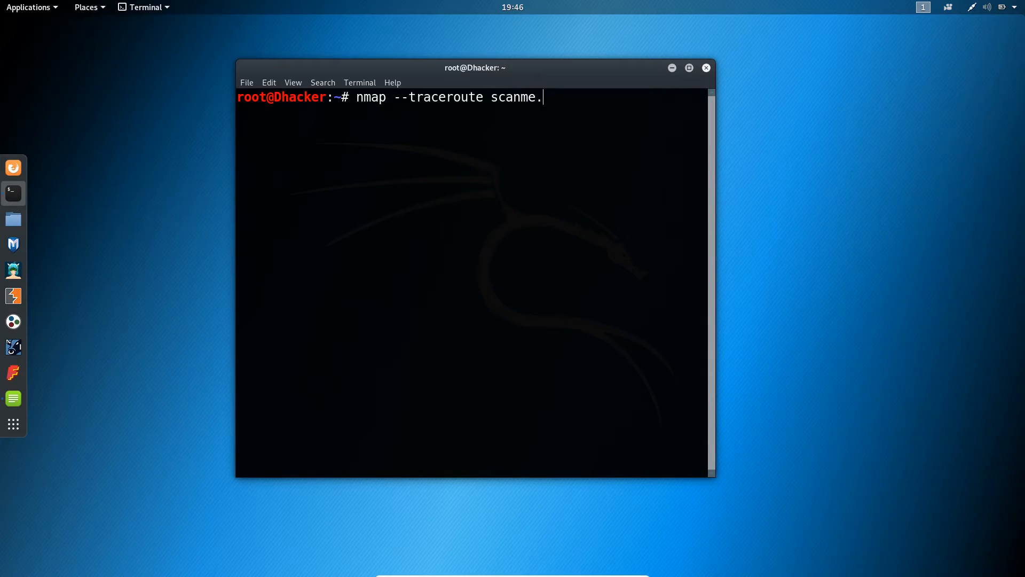
text(nmap)
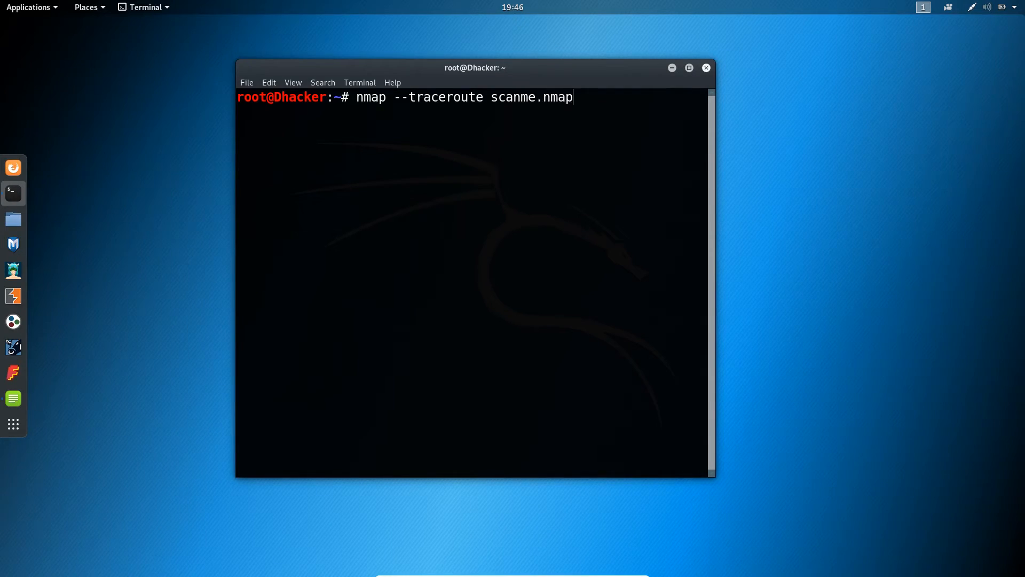
text(.org)
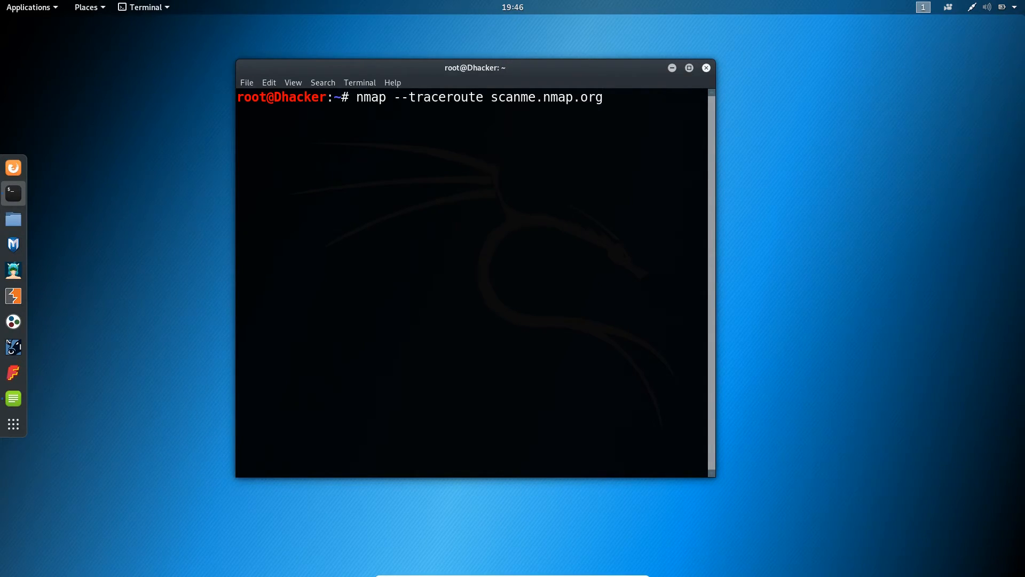
Run the scan and highlight hop 1, 192.168.0.1 and the final hop scanme.nmap.org in the route
key(Return)
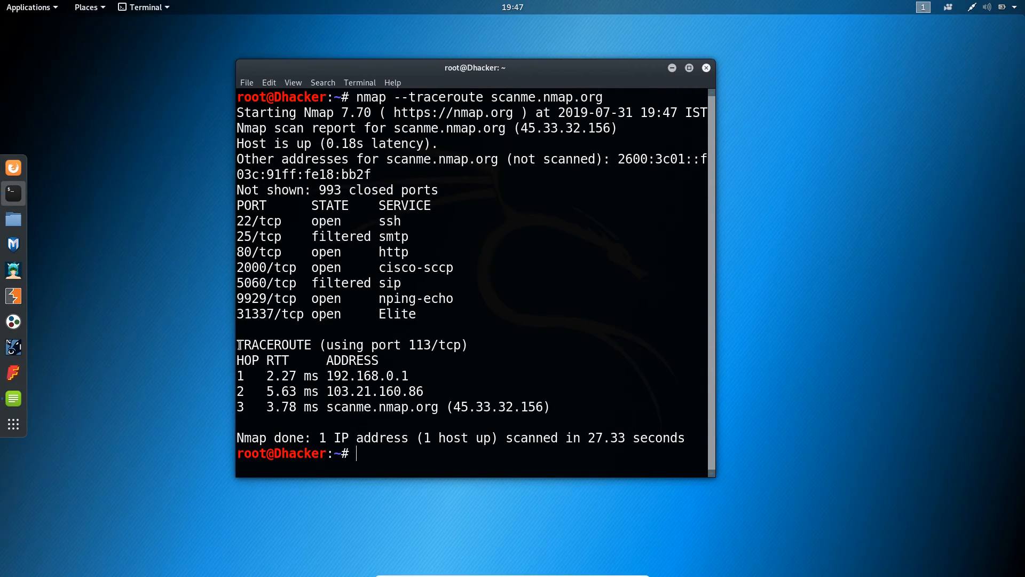
double_click(275, 345)
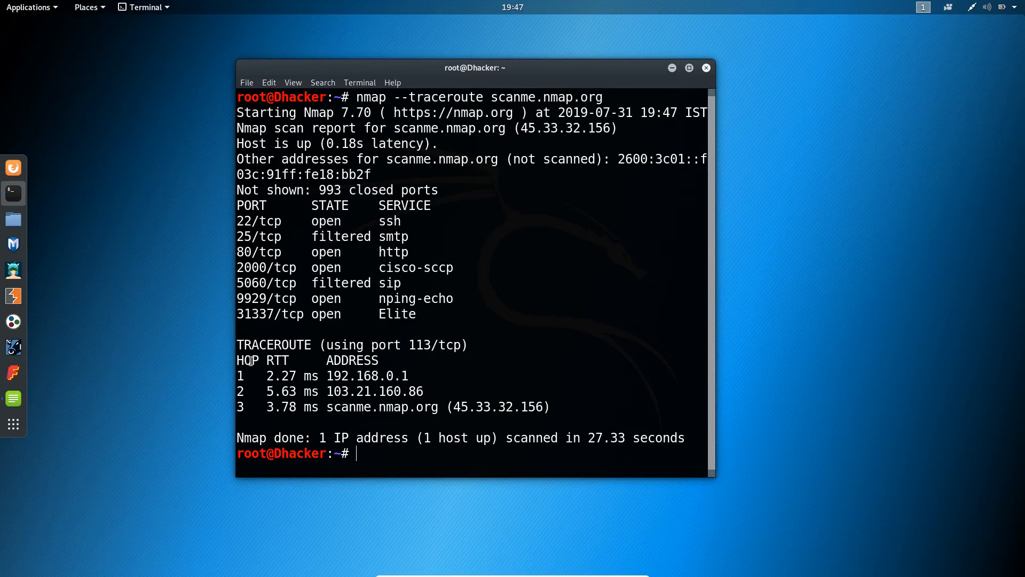
mouse_move(266, 375)
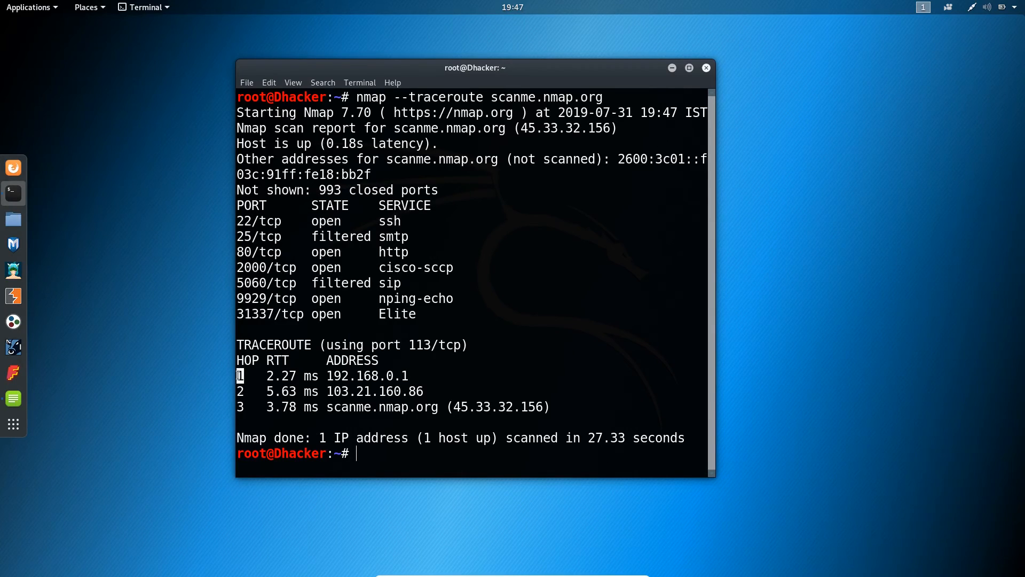
double_click(351, 375)
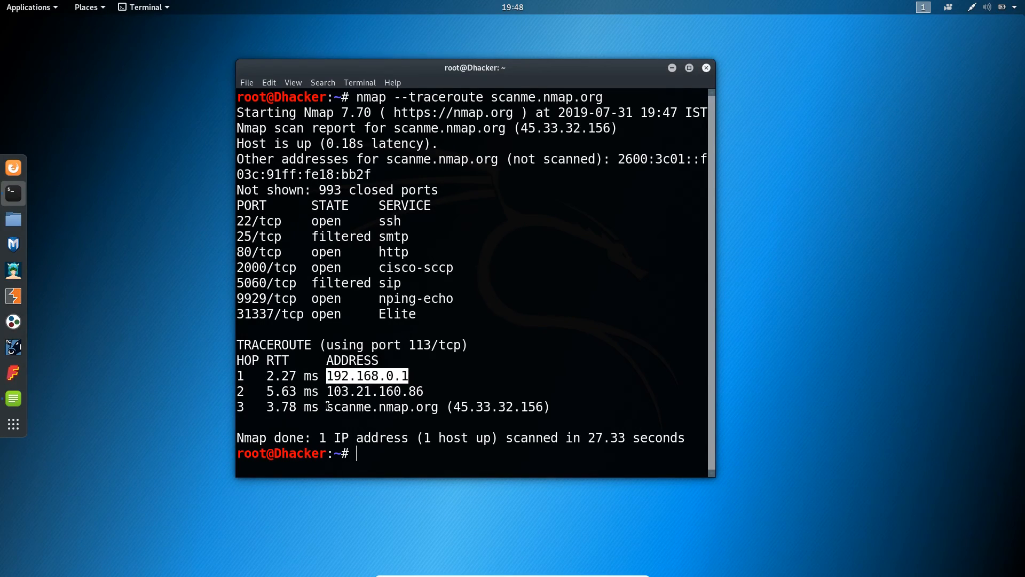
double_click(381, 407)
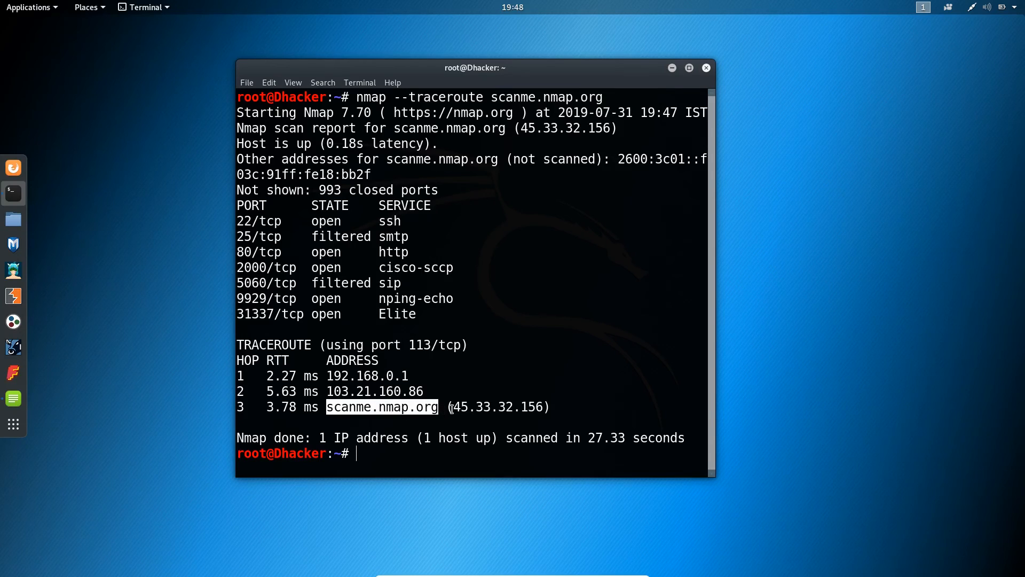
double_click(499, 407)
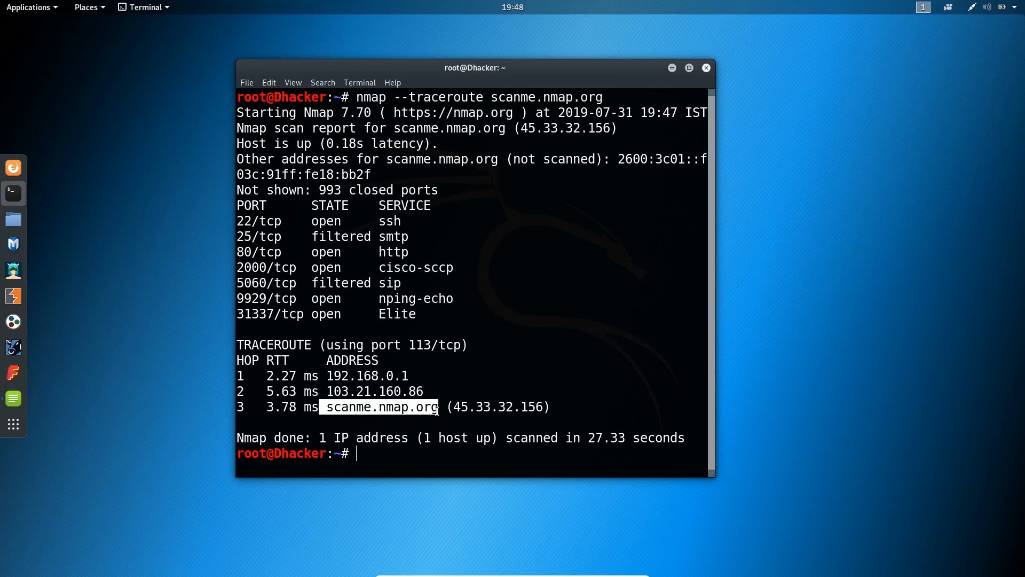
mouse_move(310, 367)
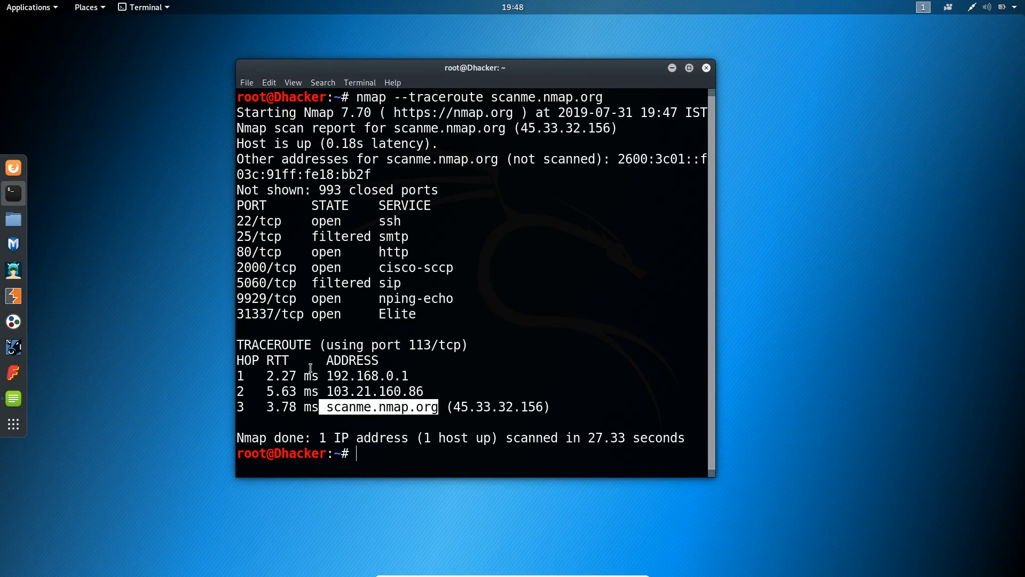
mouse_move(246, 360)
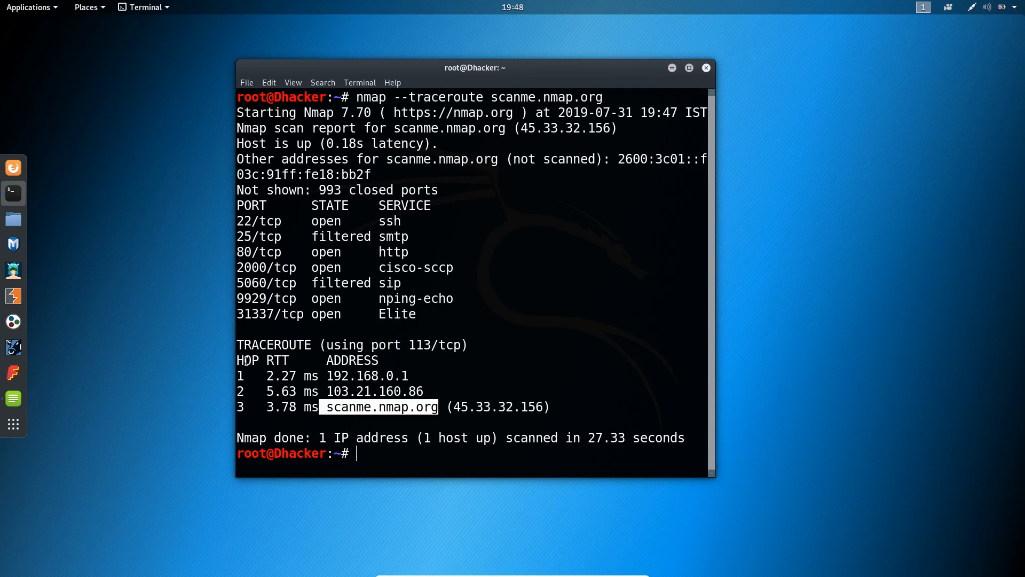